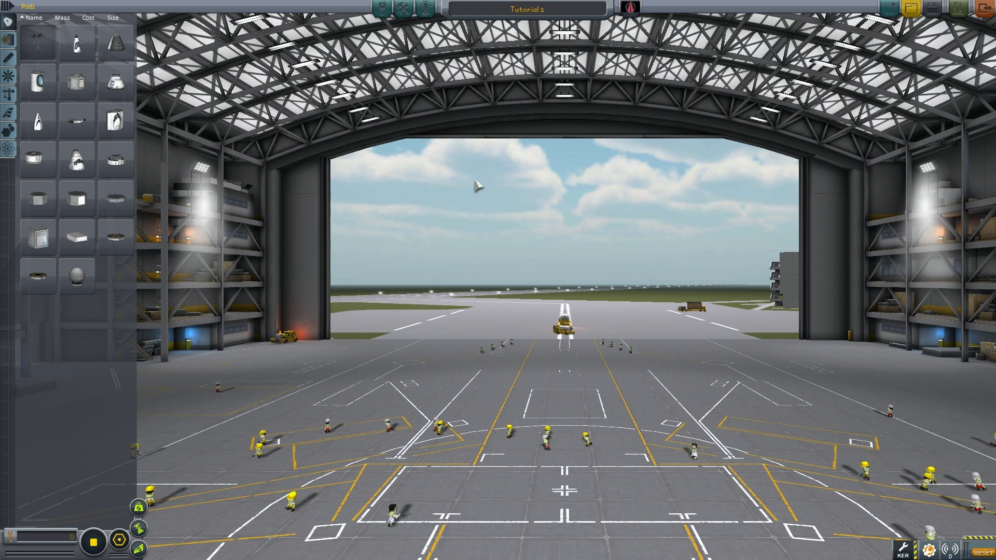
mouse_move(76, 42)
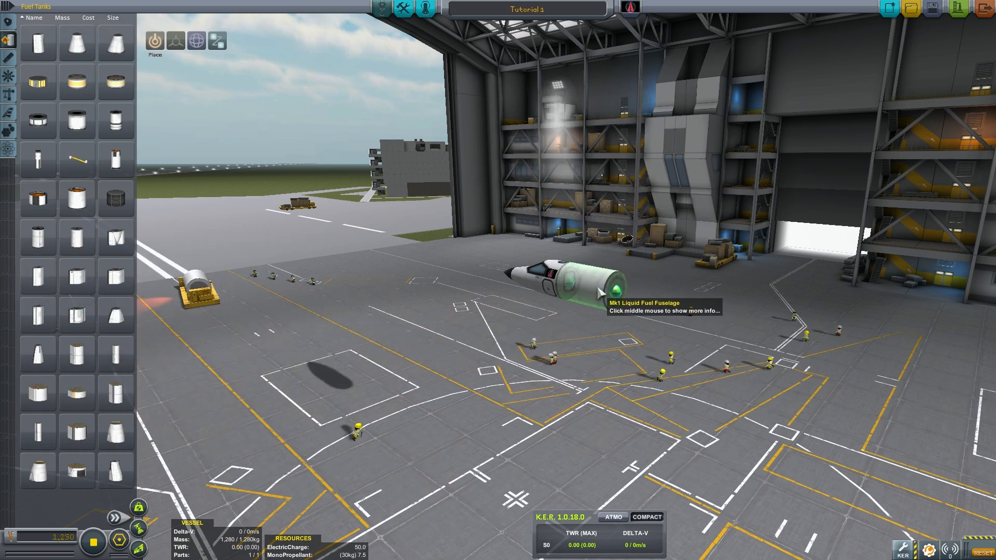
Attach a Mk1 Liquid Fuel Fuselage section behind the Mk1 cockpit.
click(600, 292)
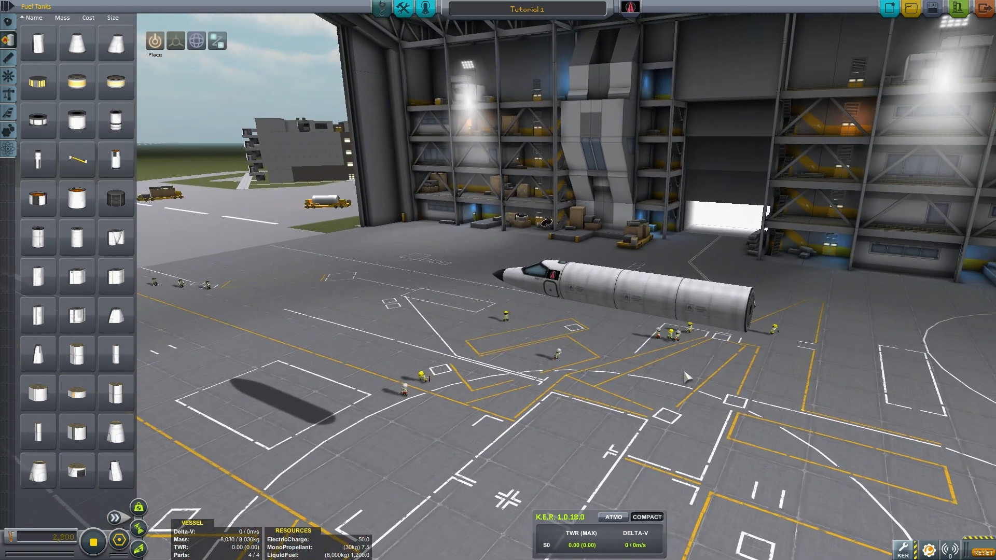
mouse_move(116, 276)
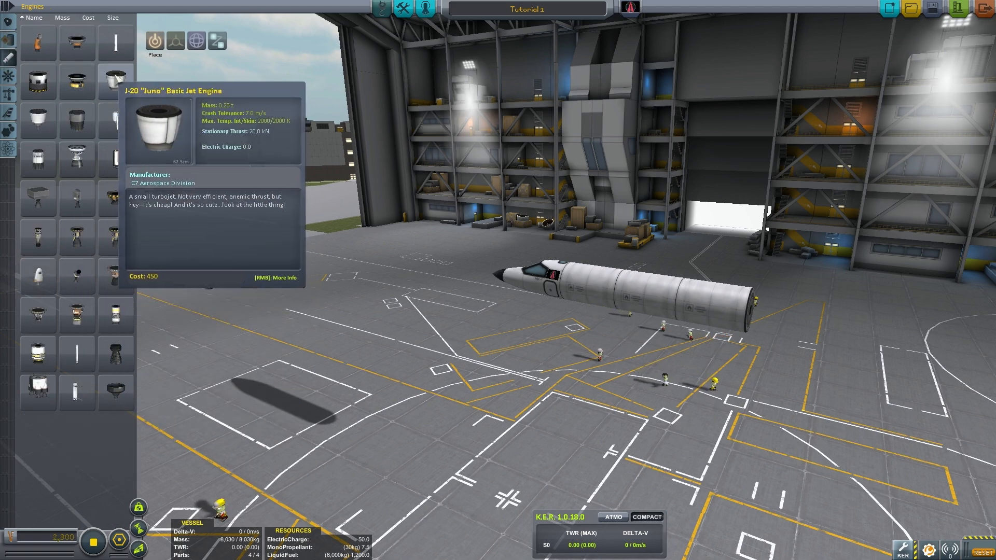
mouse_move(37, 42)
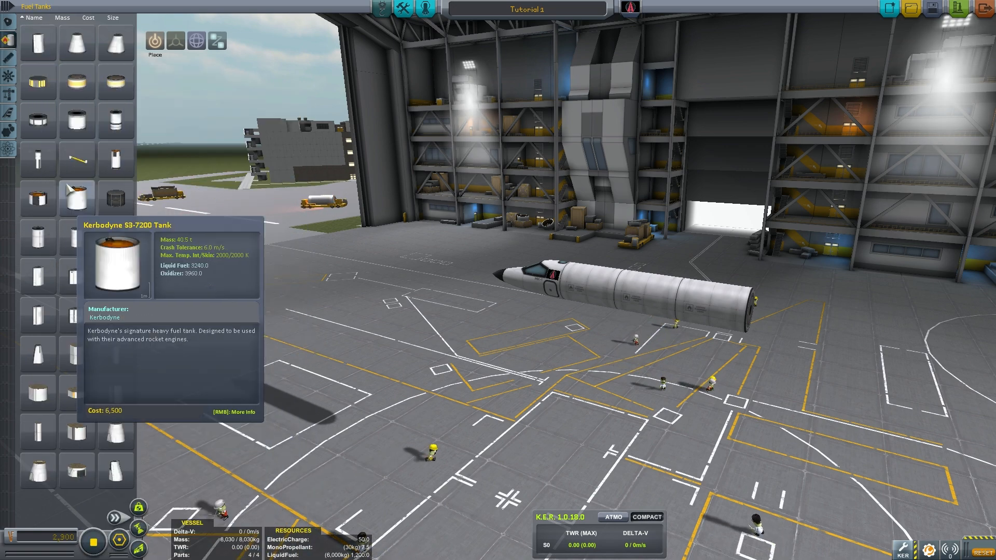
mouse_move(76, 234)
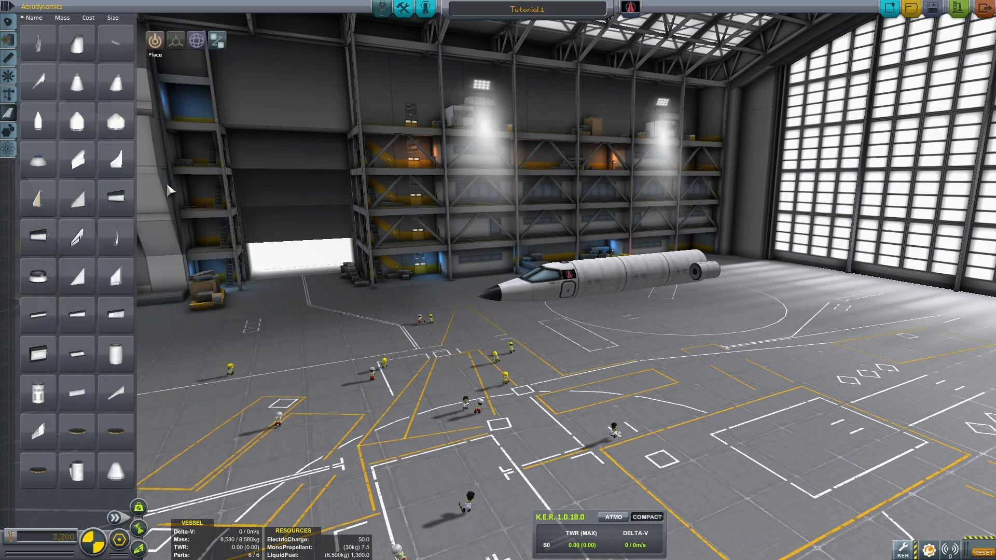
mouse_move(37, 311)
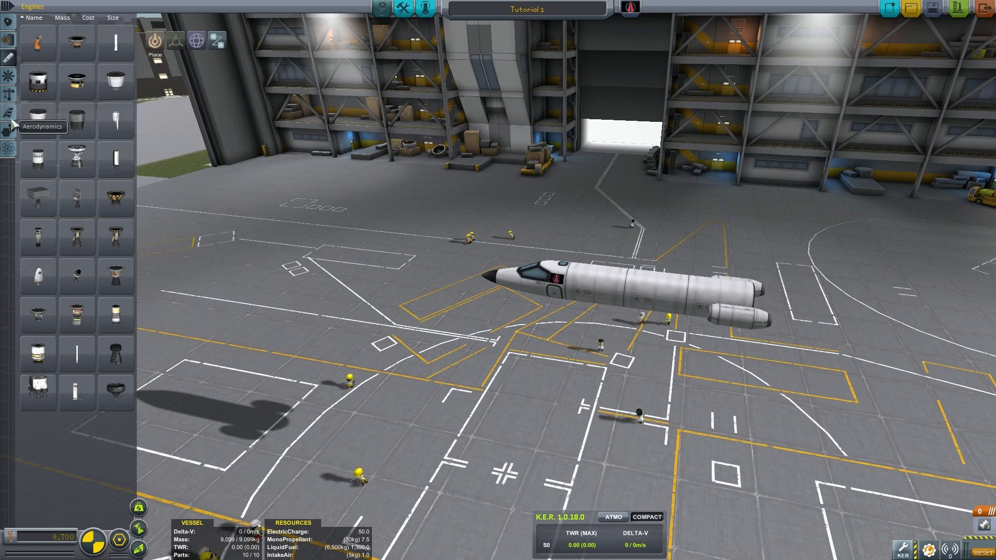
Show the Aerodynamics parts category for the tail fin and stabilizers.
click(9, 129)
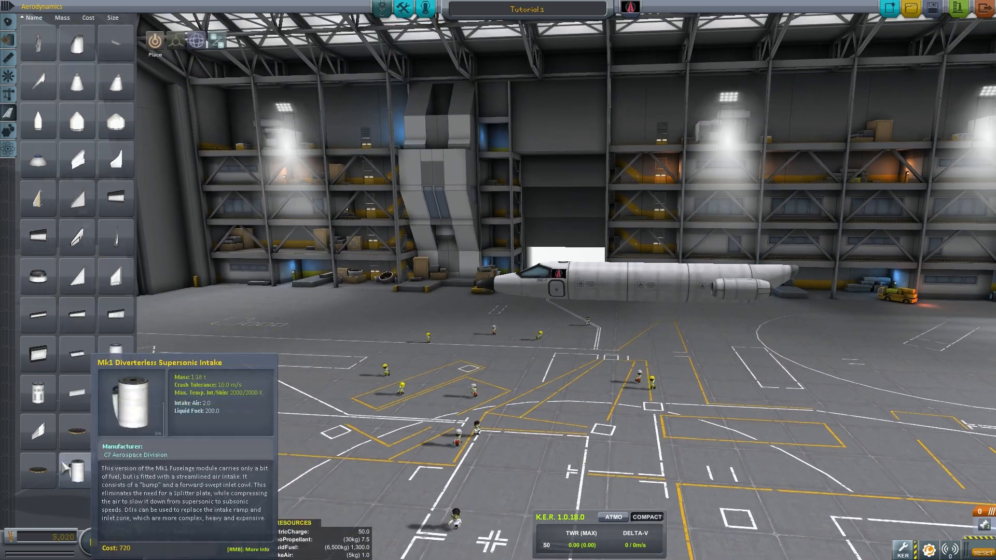
mouse_move(75, 162)
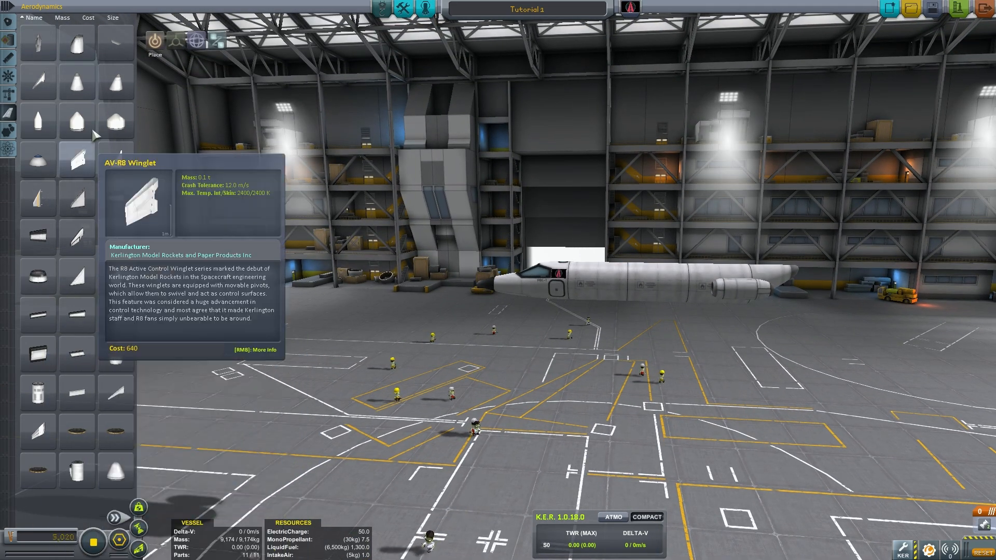
mouse_move(115, 158)
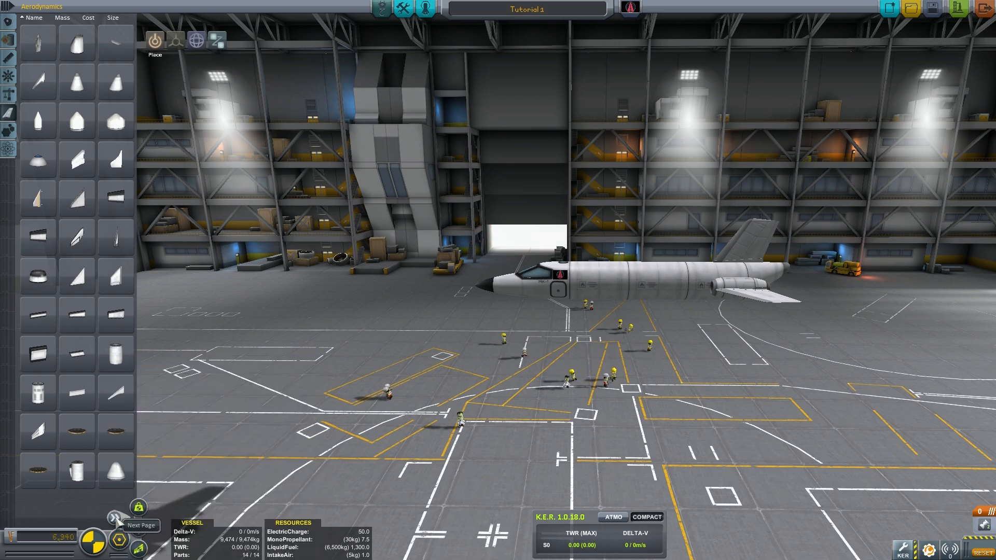
Move to the next page of parts and pick a tool in the top editor toolbar.
click(116, 518)
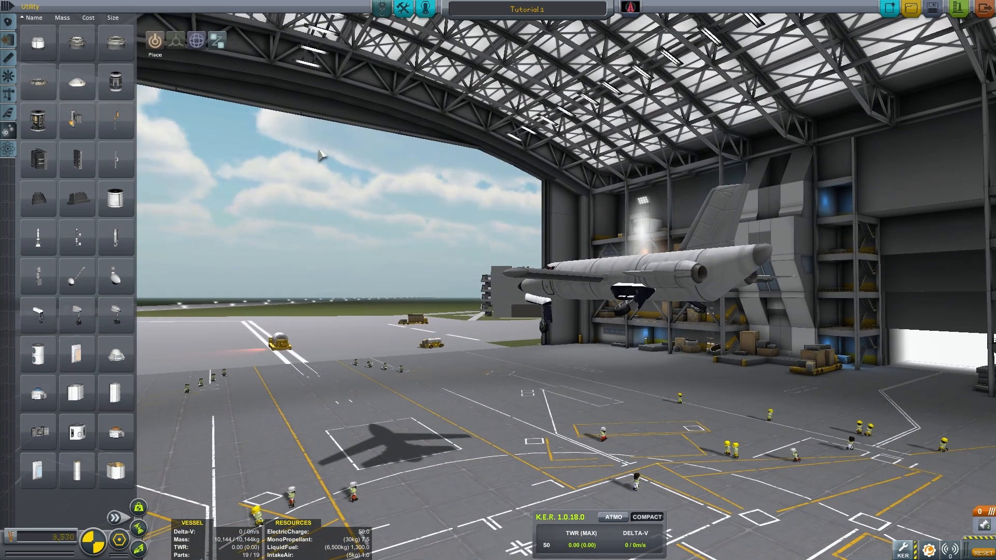
click(175, 40)
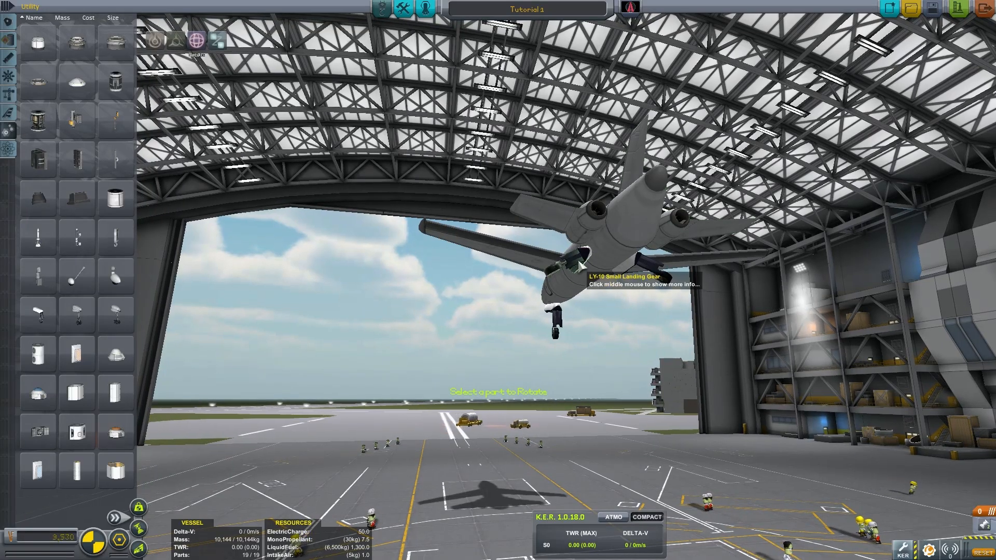
Attach the LY-10 Small Landing Gear under the fuselage and select it for rotation.
click(578, 254)
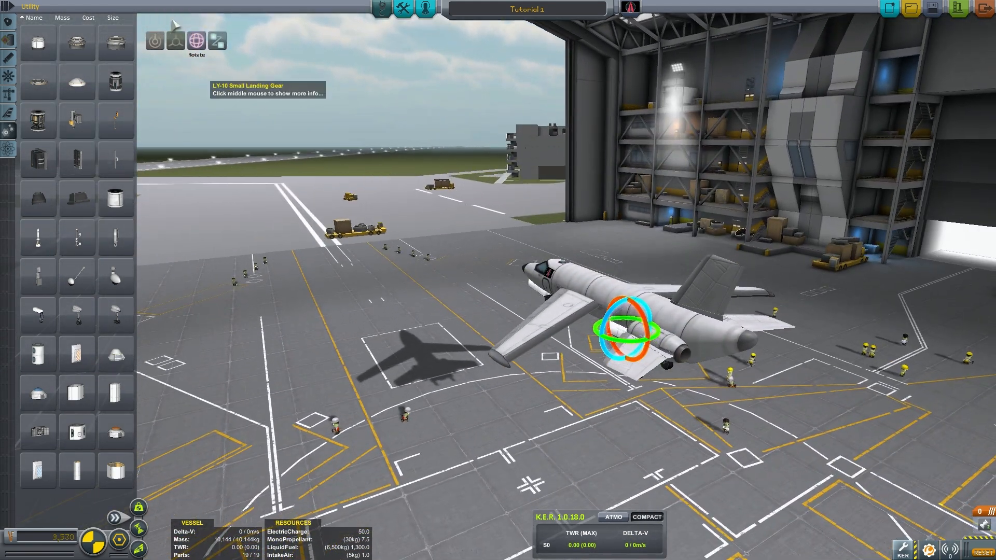
click(175, 40)
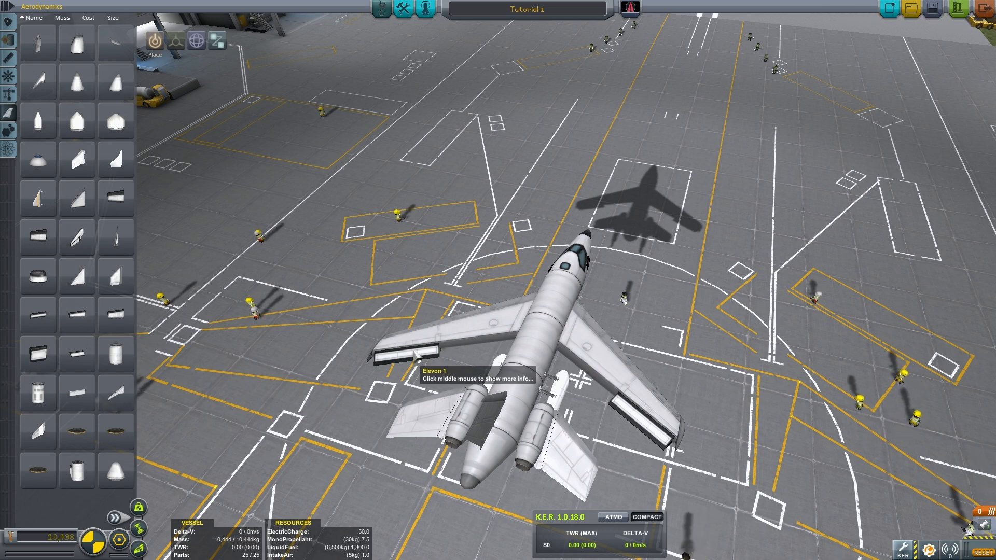
mouse_move(470, 342)
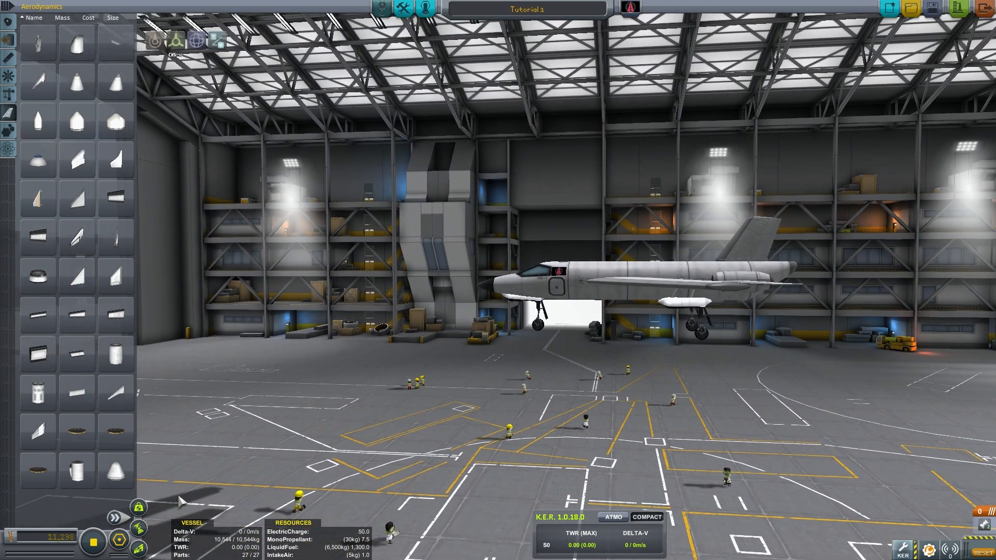
mouse_move(138, 507)
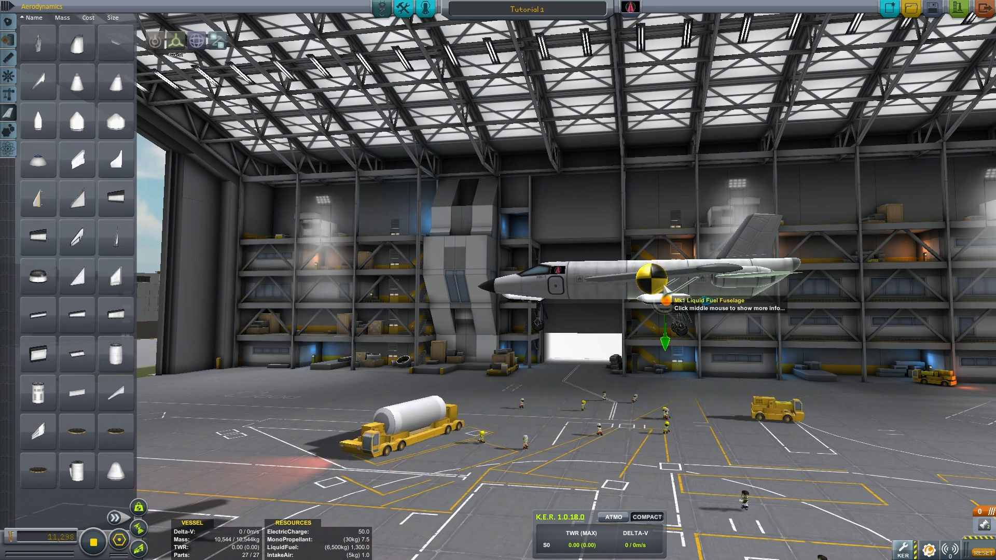
mouse_move(667, 301)
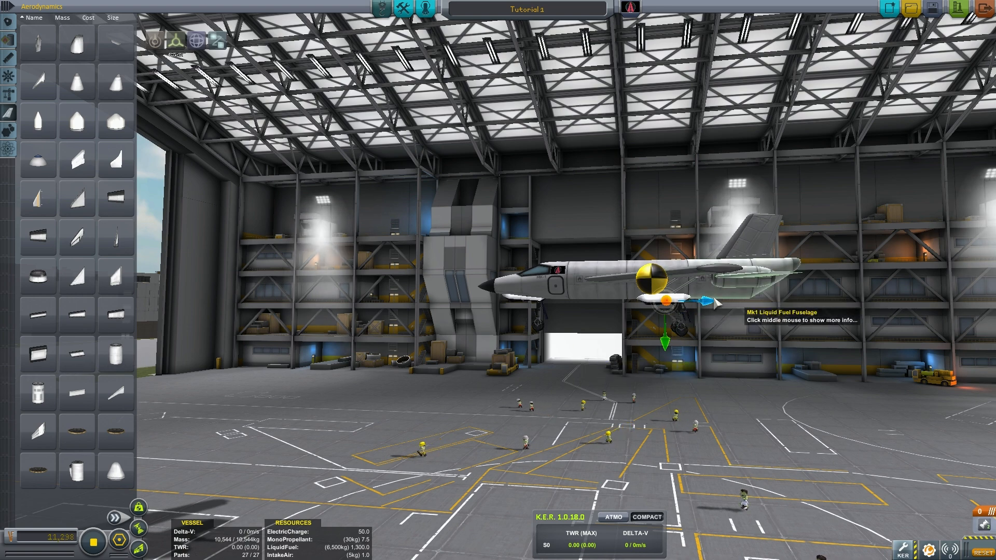
mouse_move(674, 348)
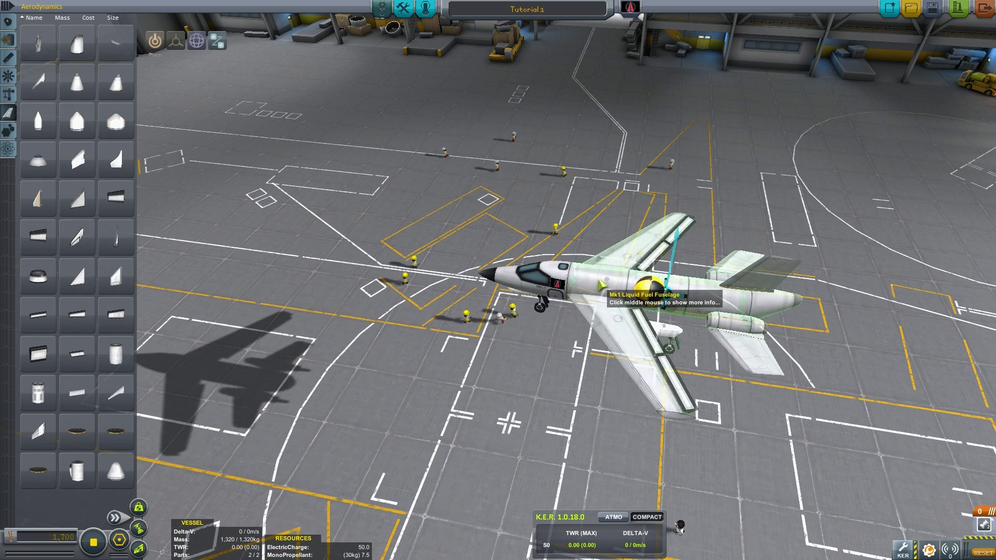
Bring up the details panel of the Mk1 Liquid Fuel Fuselage.
middle_click(635, 286)
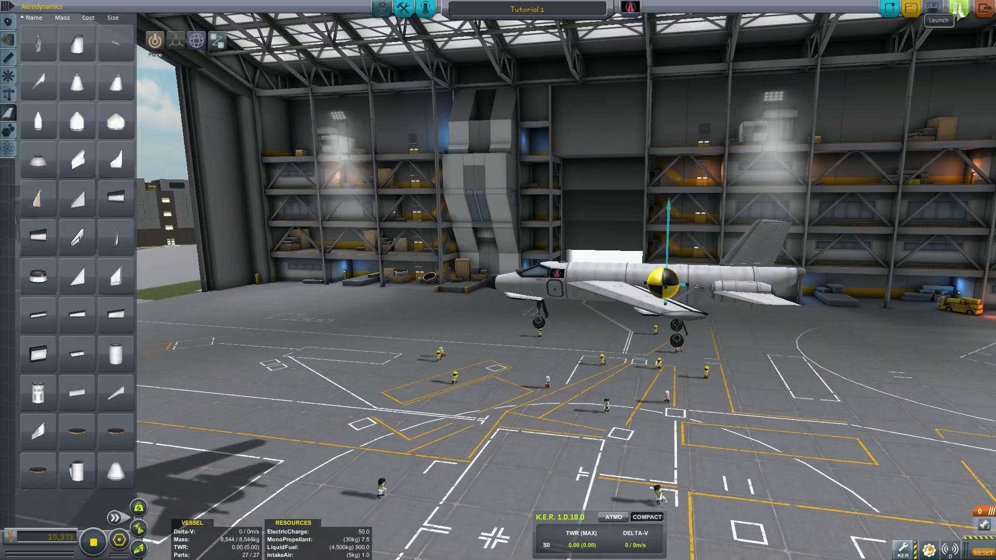
click(938, 20)
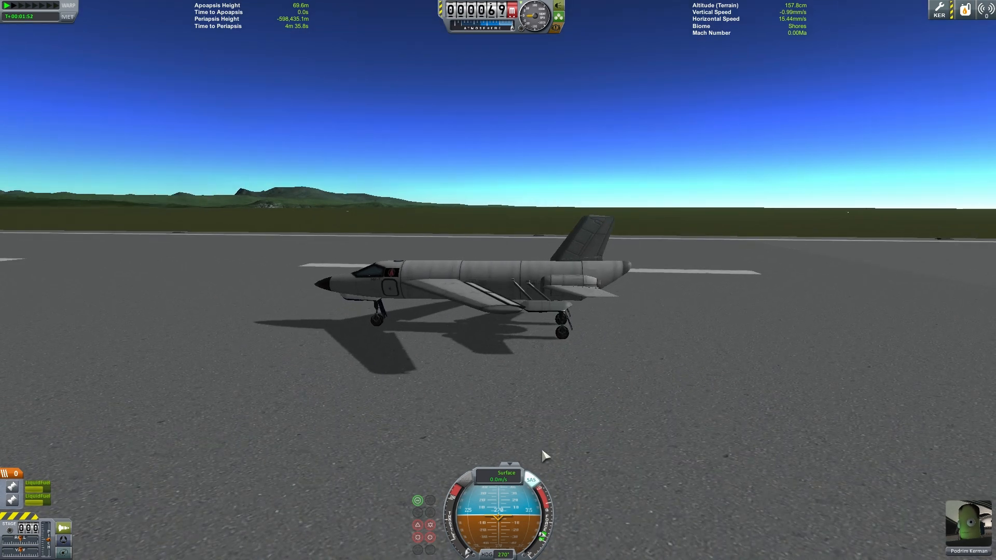
mouse_move(531, 339)
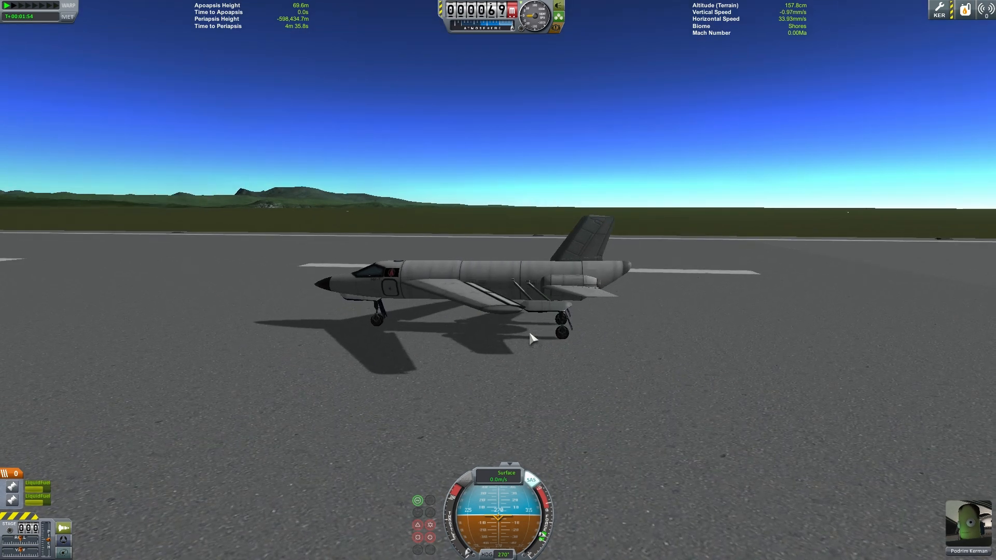